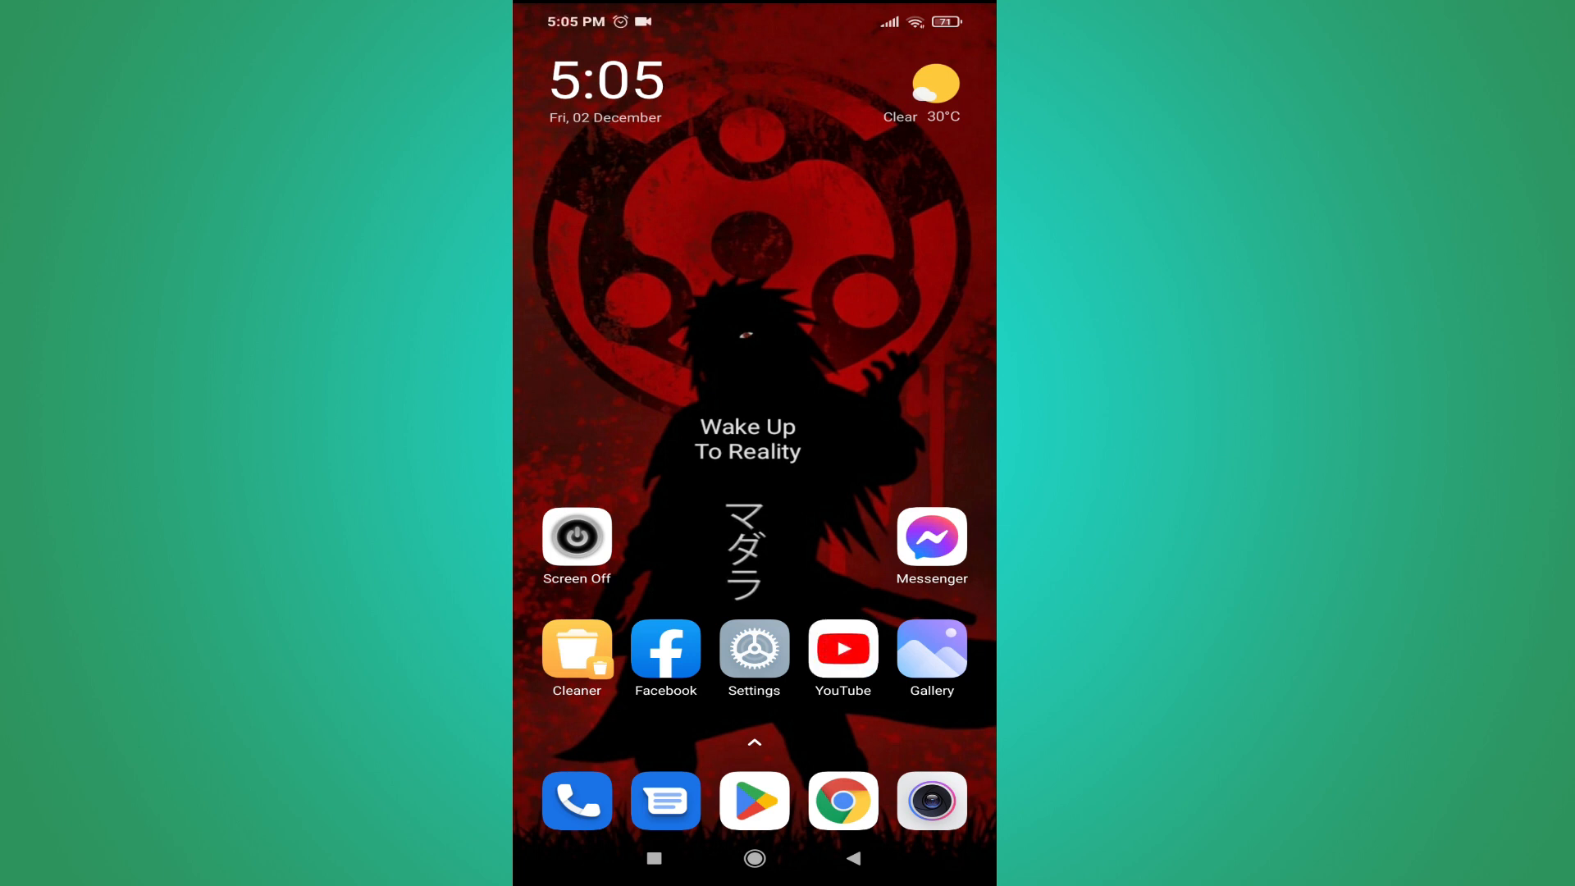
# - Launch the YouTube app from the Android home screen
pyautogui.click(842, 648)
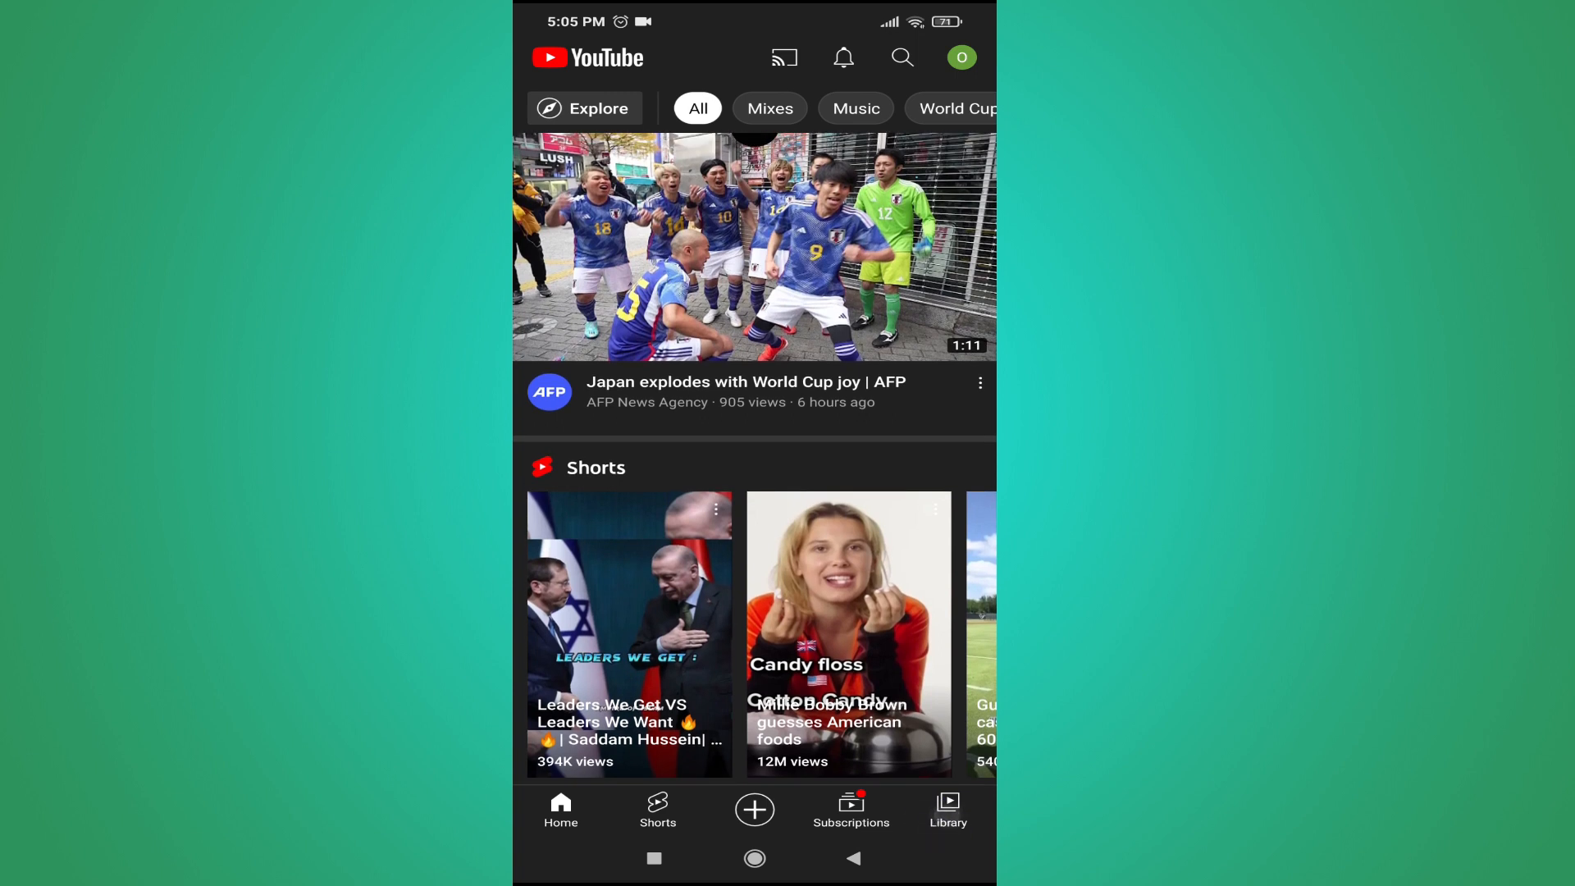
# - Go to the YouTube Library tab with history, Watch Later and playlists
pyautogui.click(948, 809)
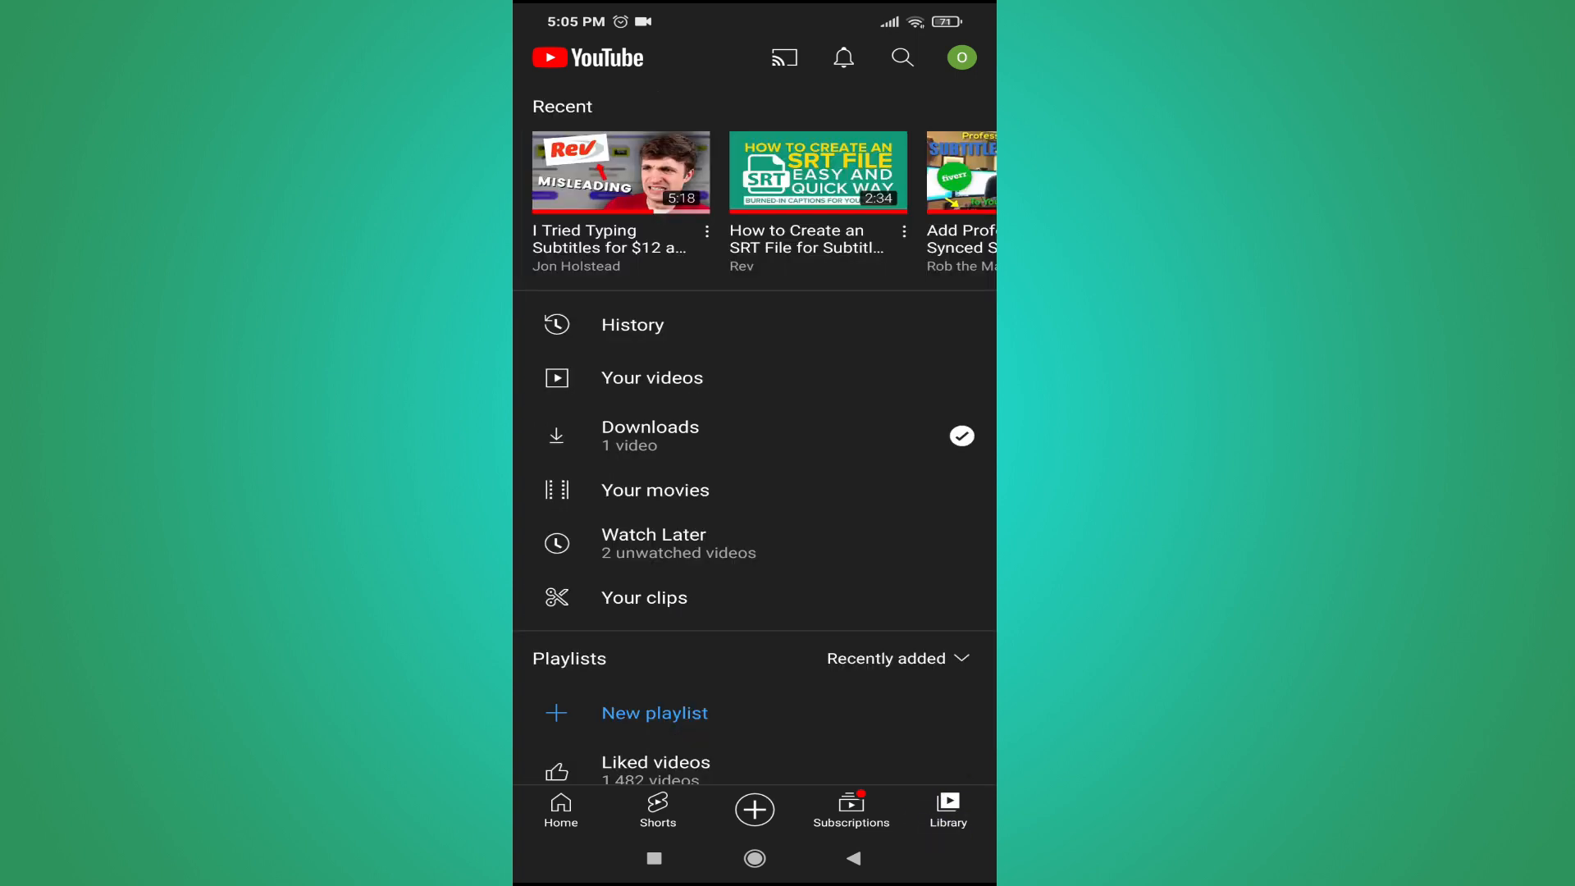
pyautogui.click(756, 559)
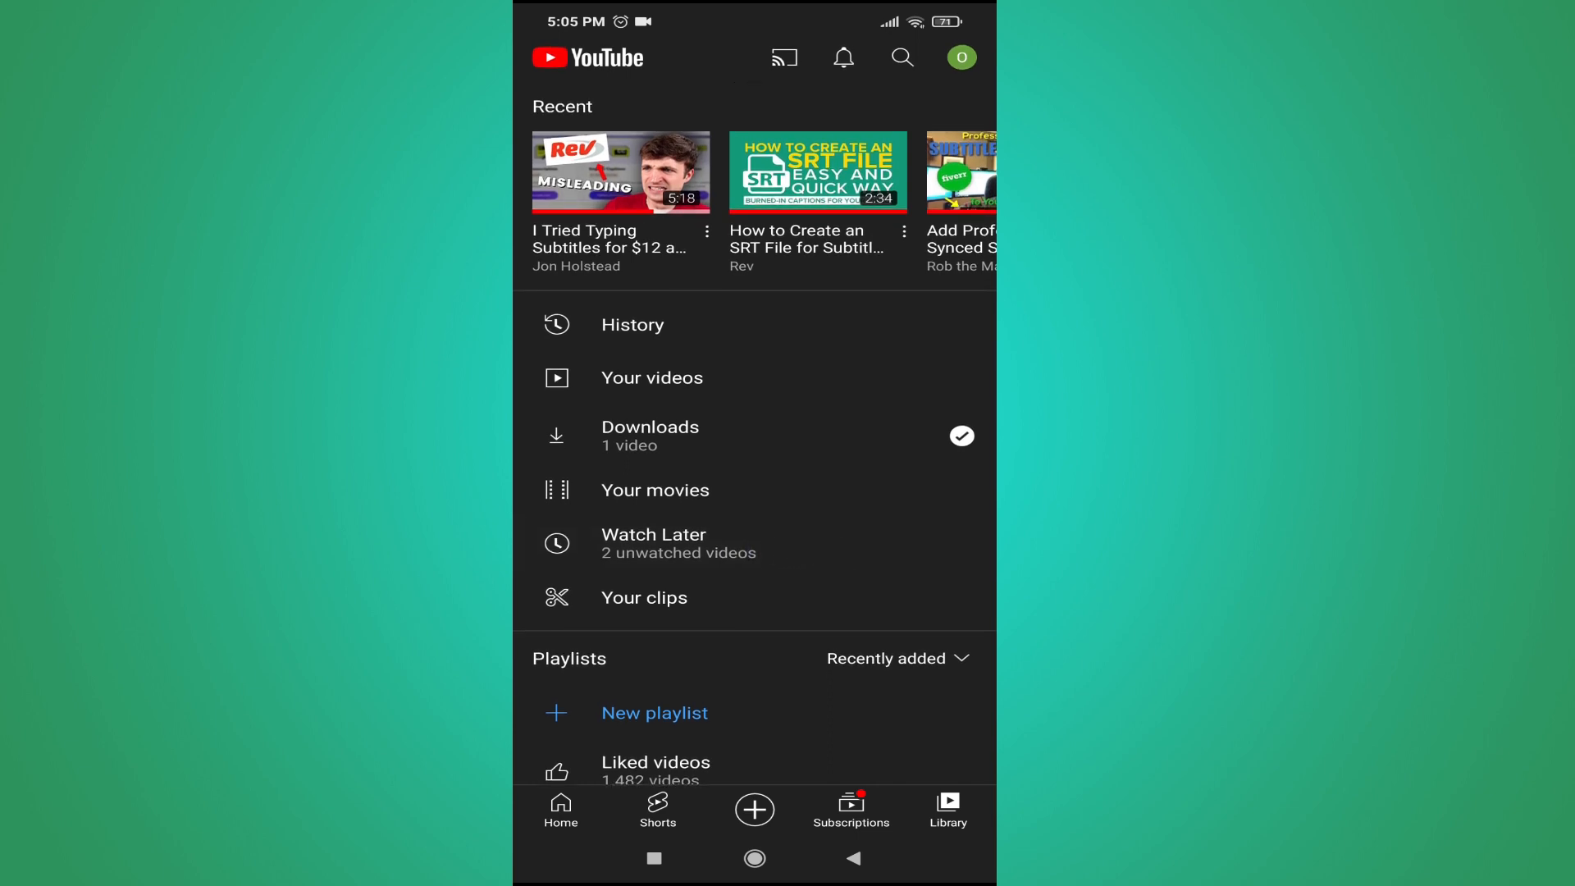
# - Open Watch Later from the Library and view its 21 saved videos
pyautogui.click(654, 542)
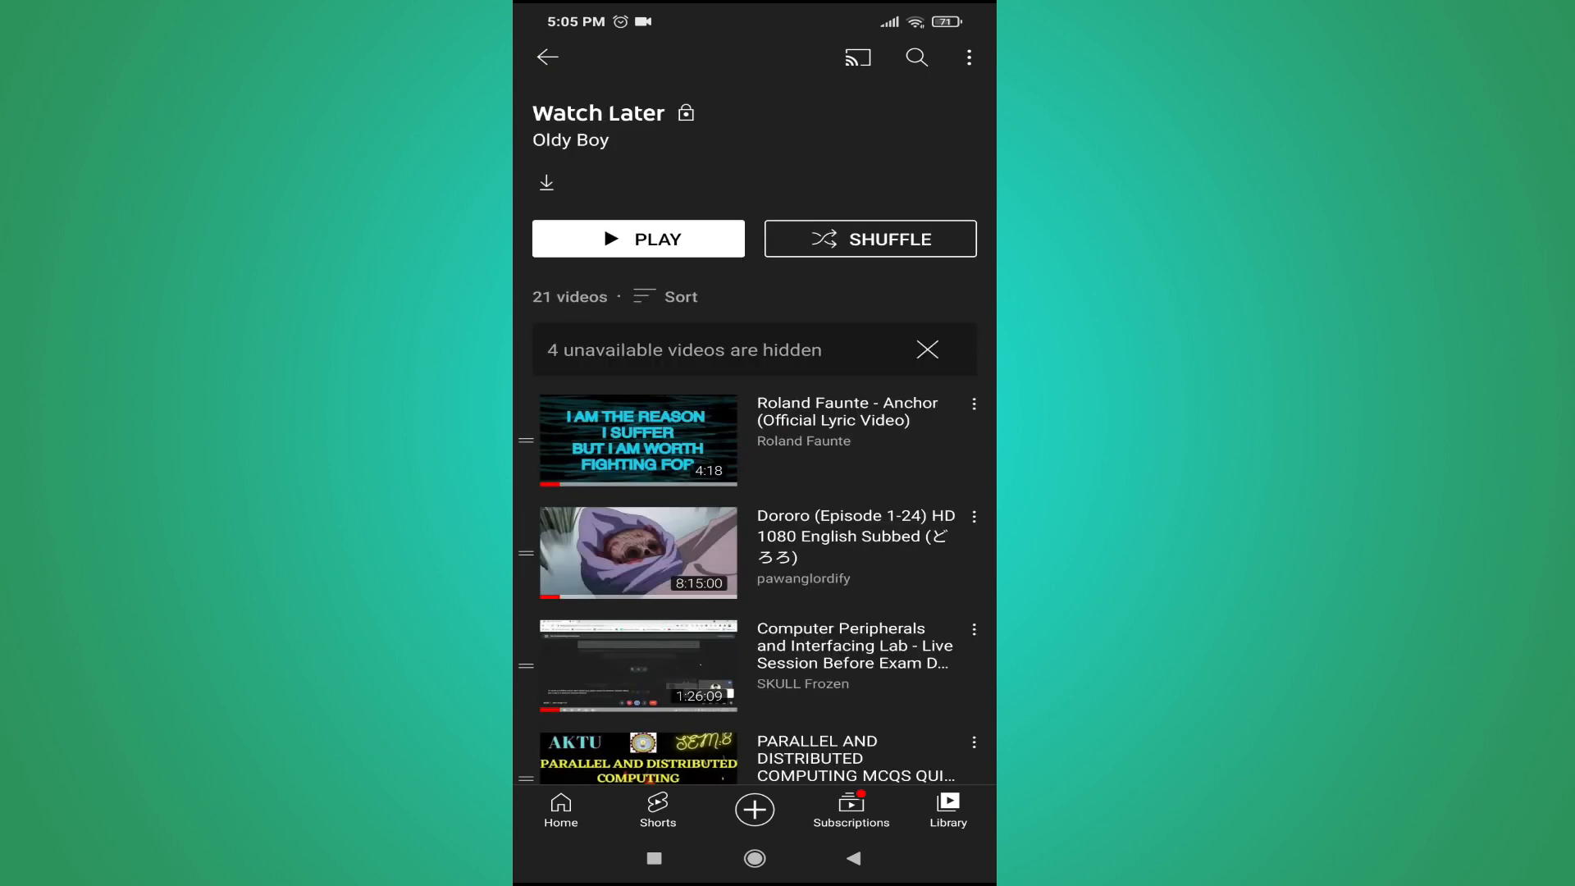
pyautogui.scroll(-3)
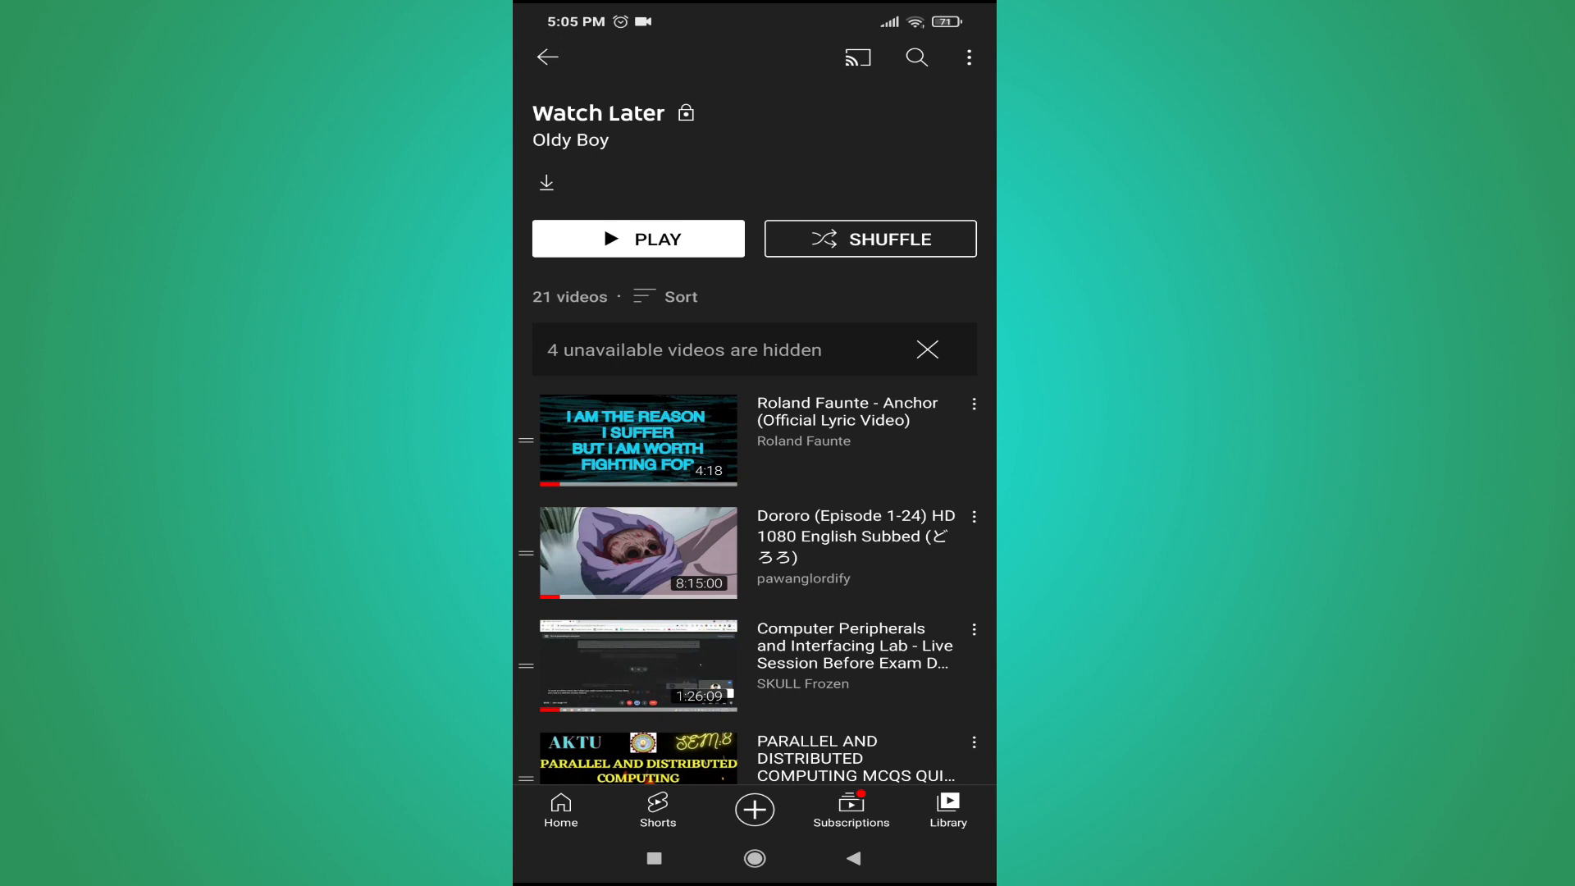
pyautogui.click(974, 412)
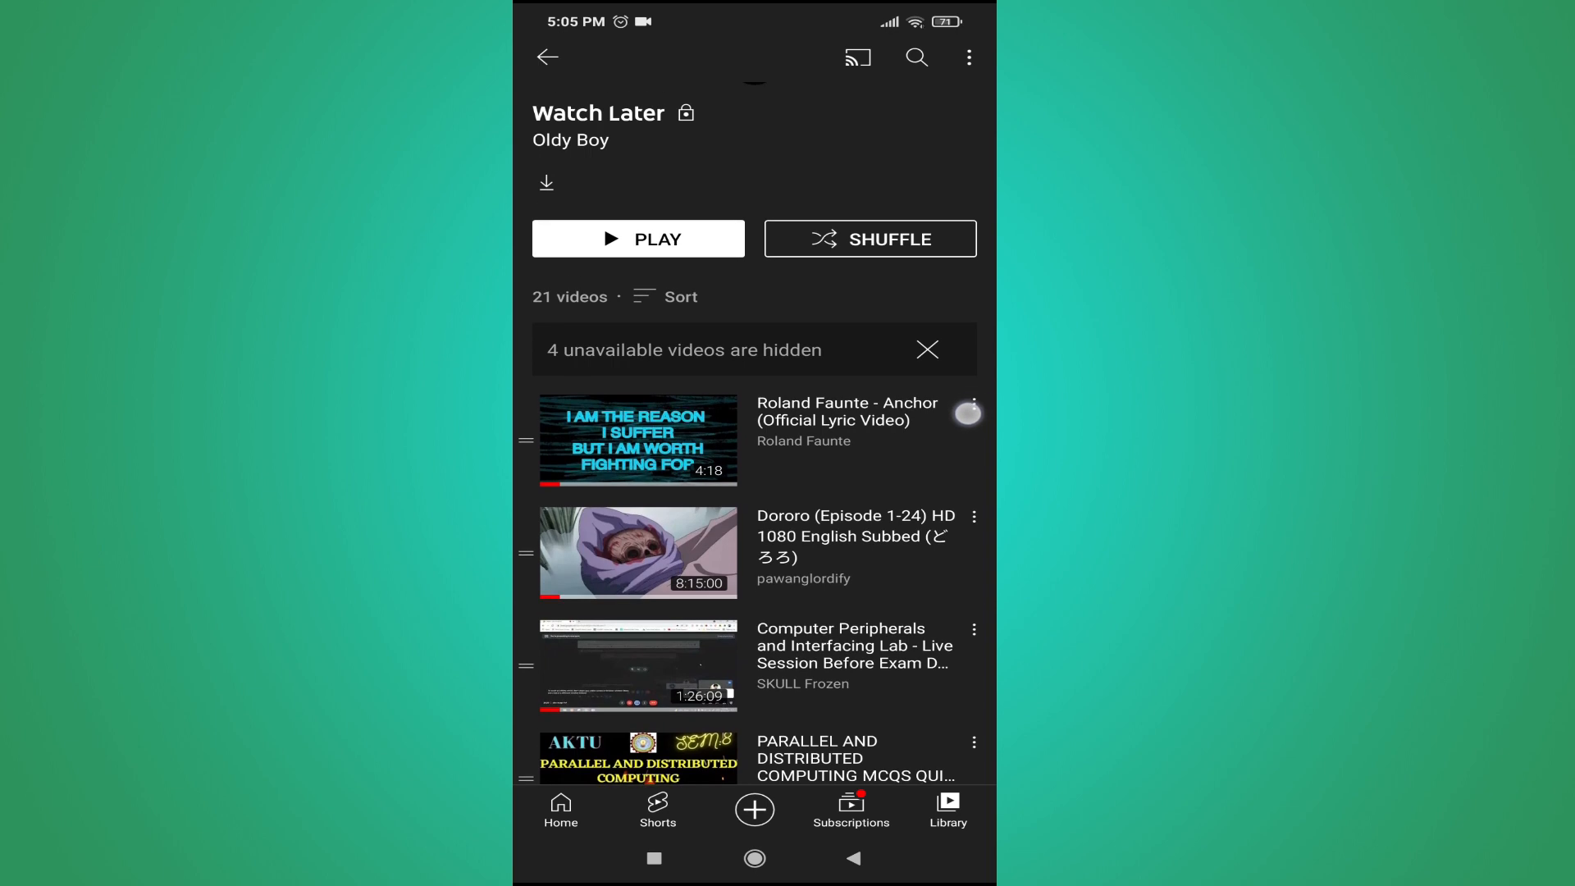
# - Remove the Roland Faunte 'Anchor' video from Watch Later, leaving 20 videos
pyautogui.click(972, 412)
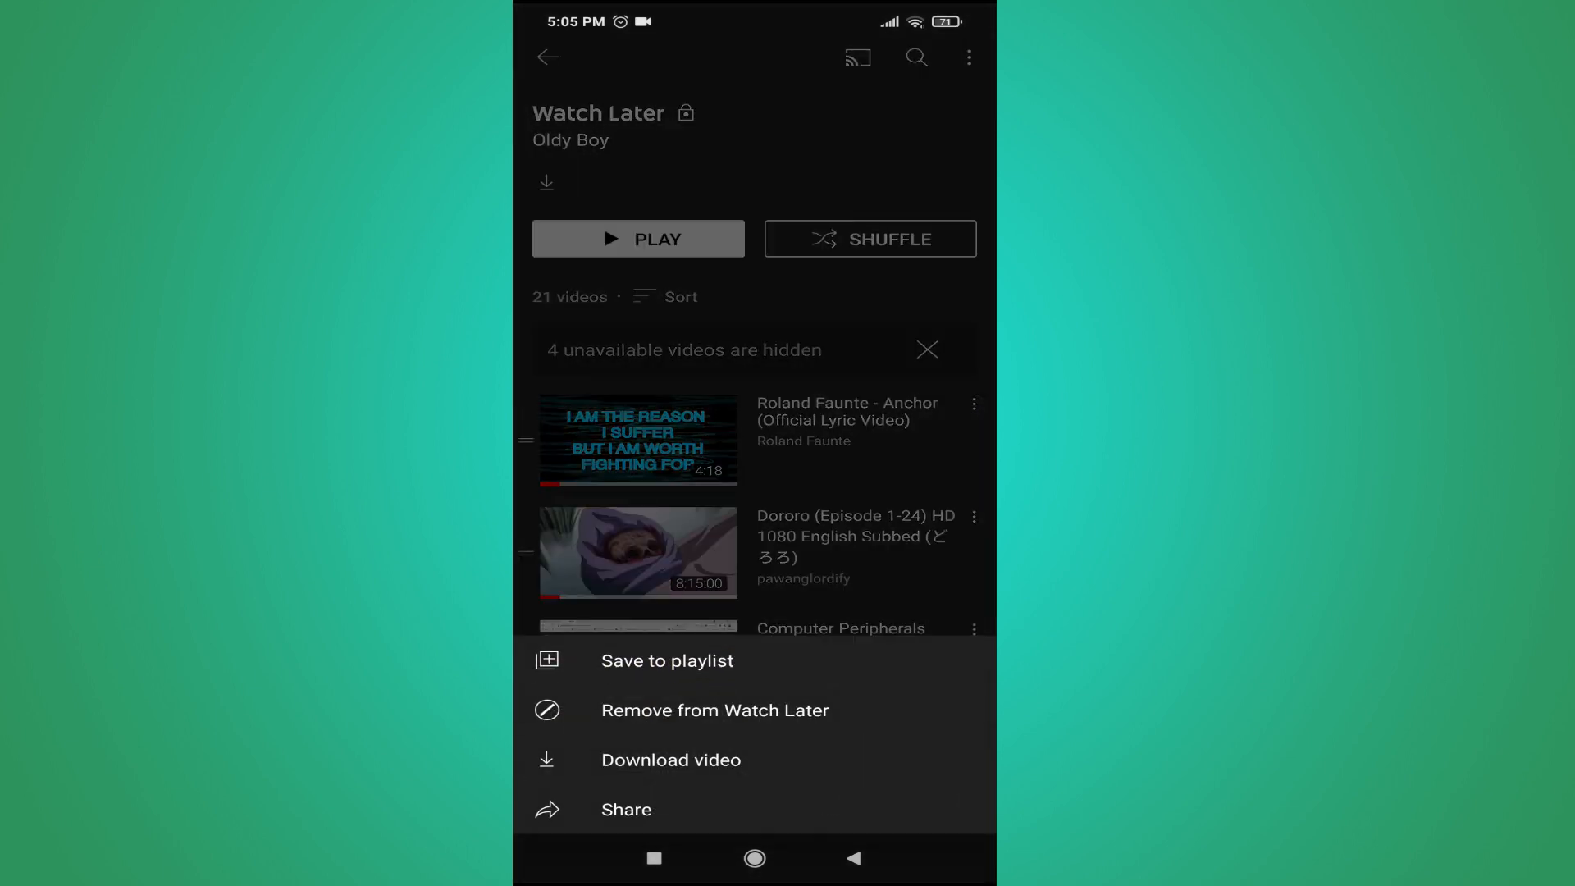
pyautogui.click(715, 711)
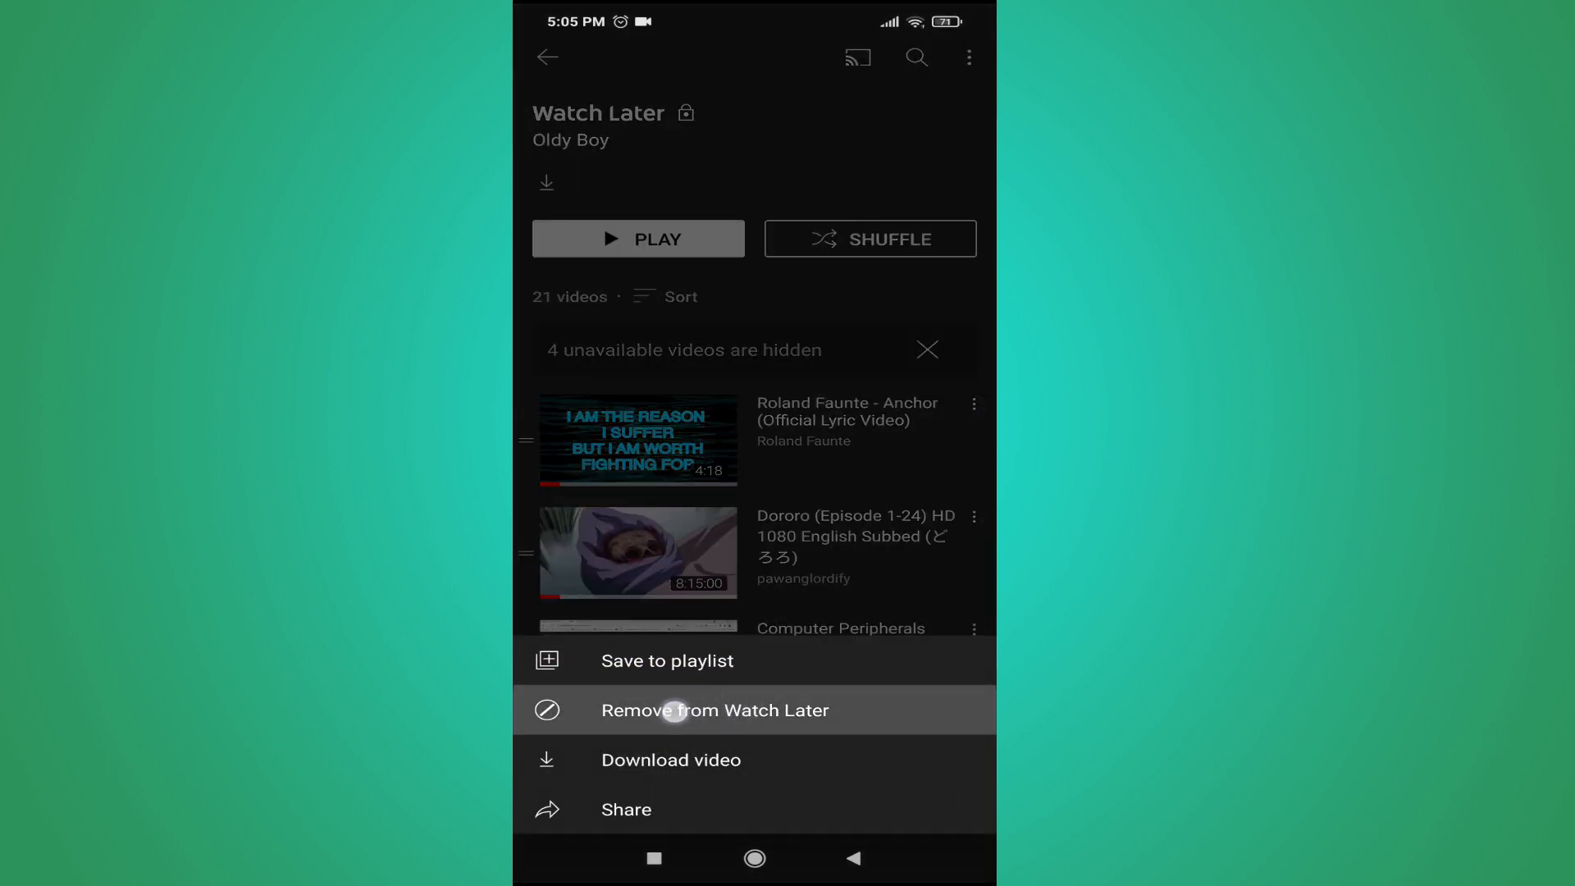
pyautogui.click(716, 710)
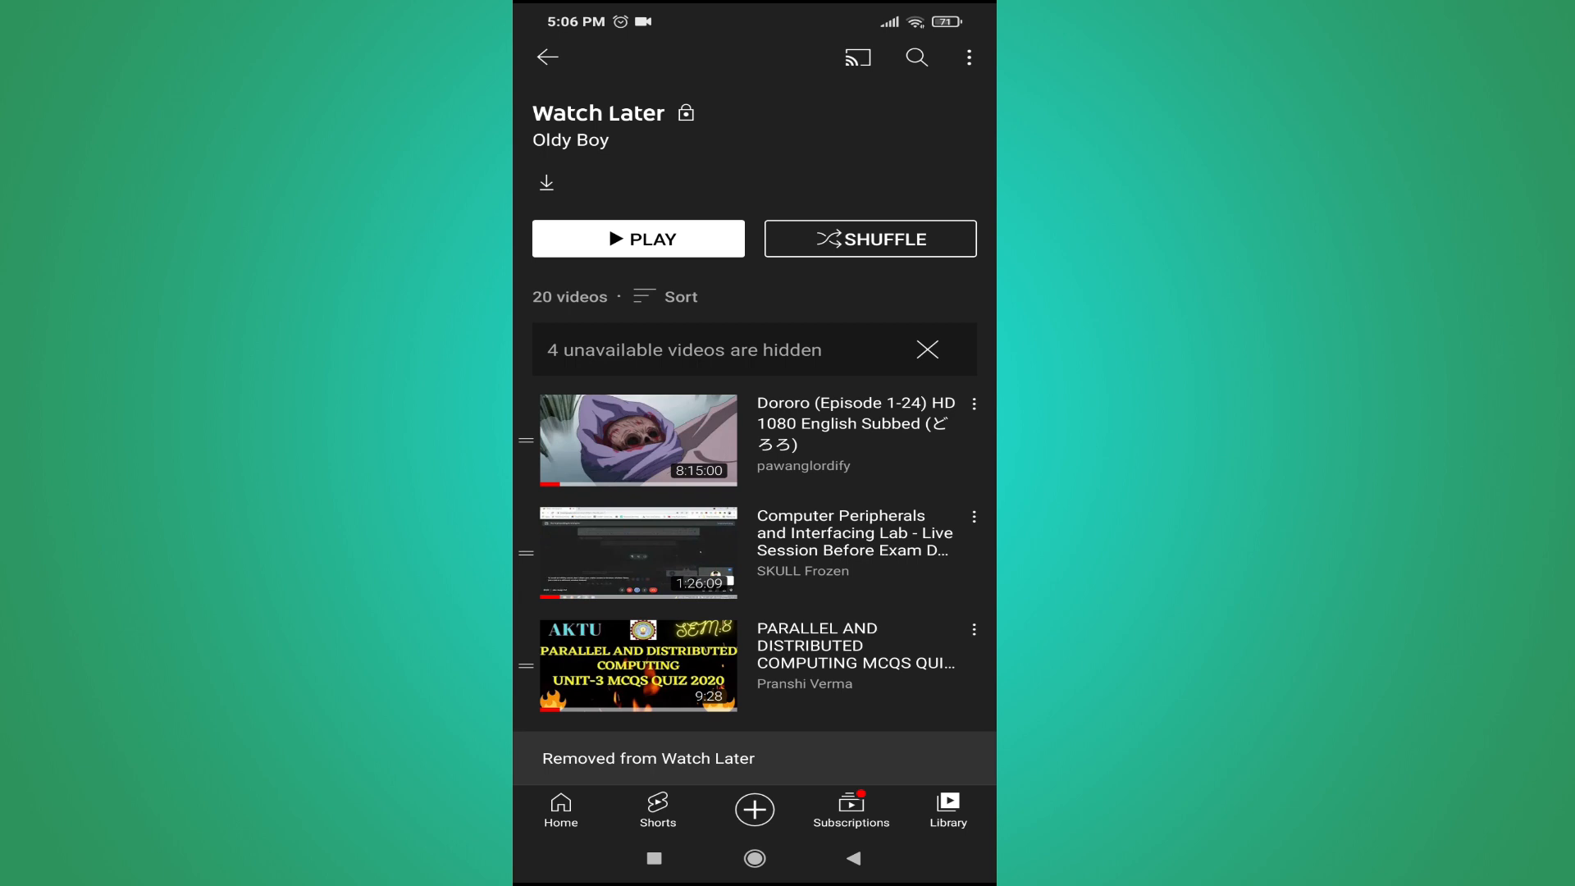
# - Remove another video from Watch Later via its options menu, leaving 19
pyautogui.click(972, 629)
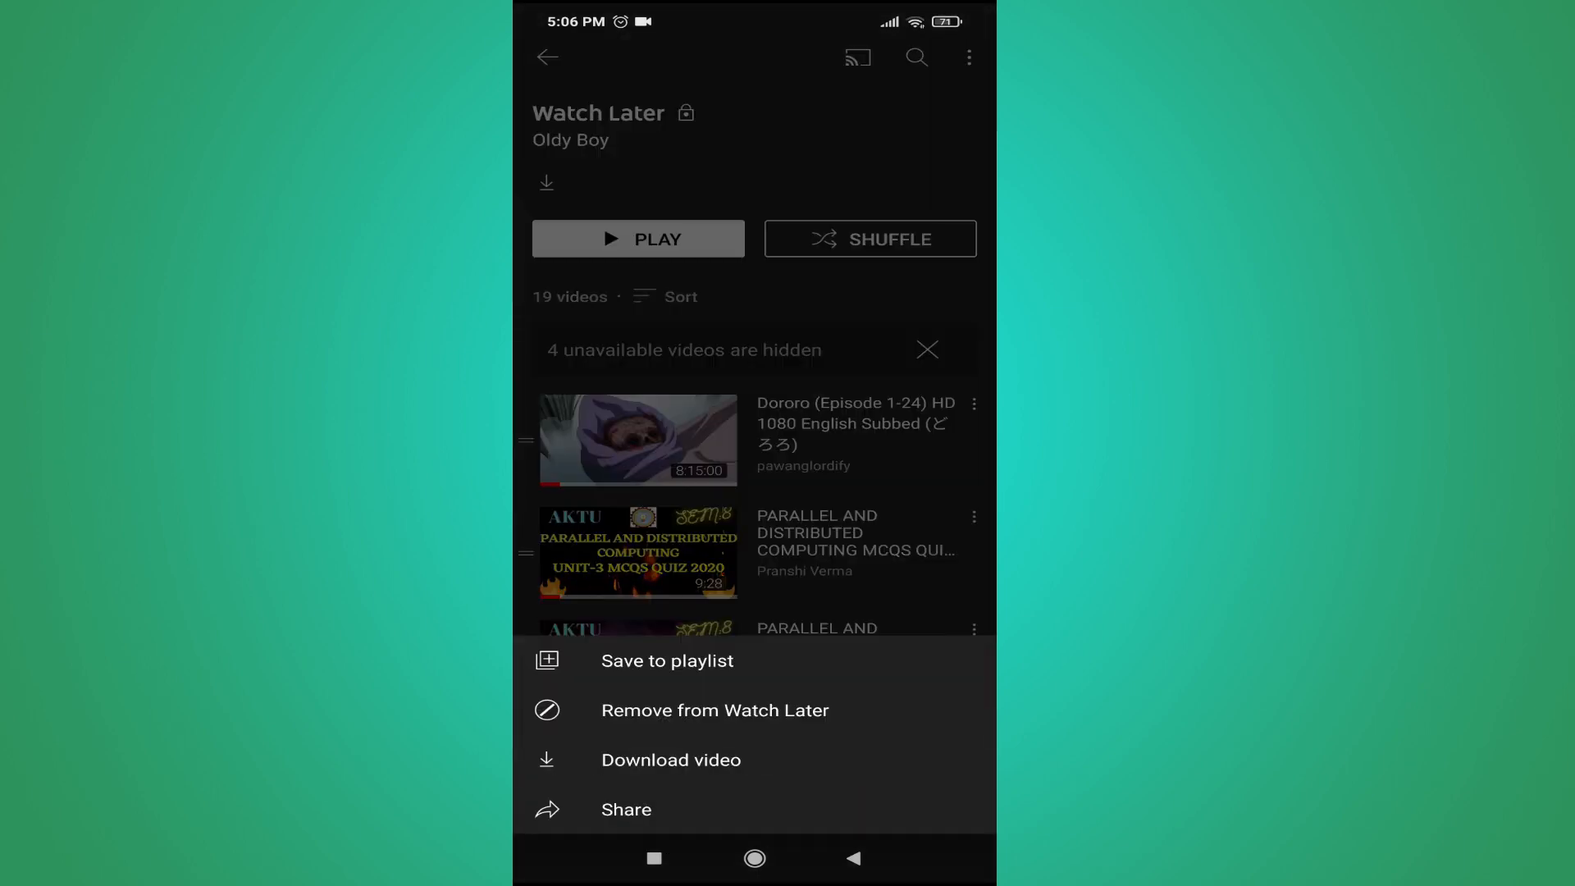
pyautogui.click(715, 710)
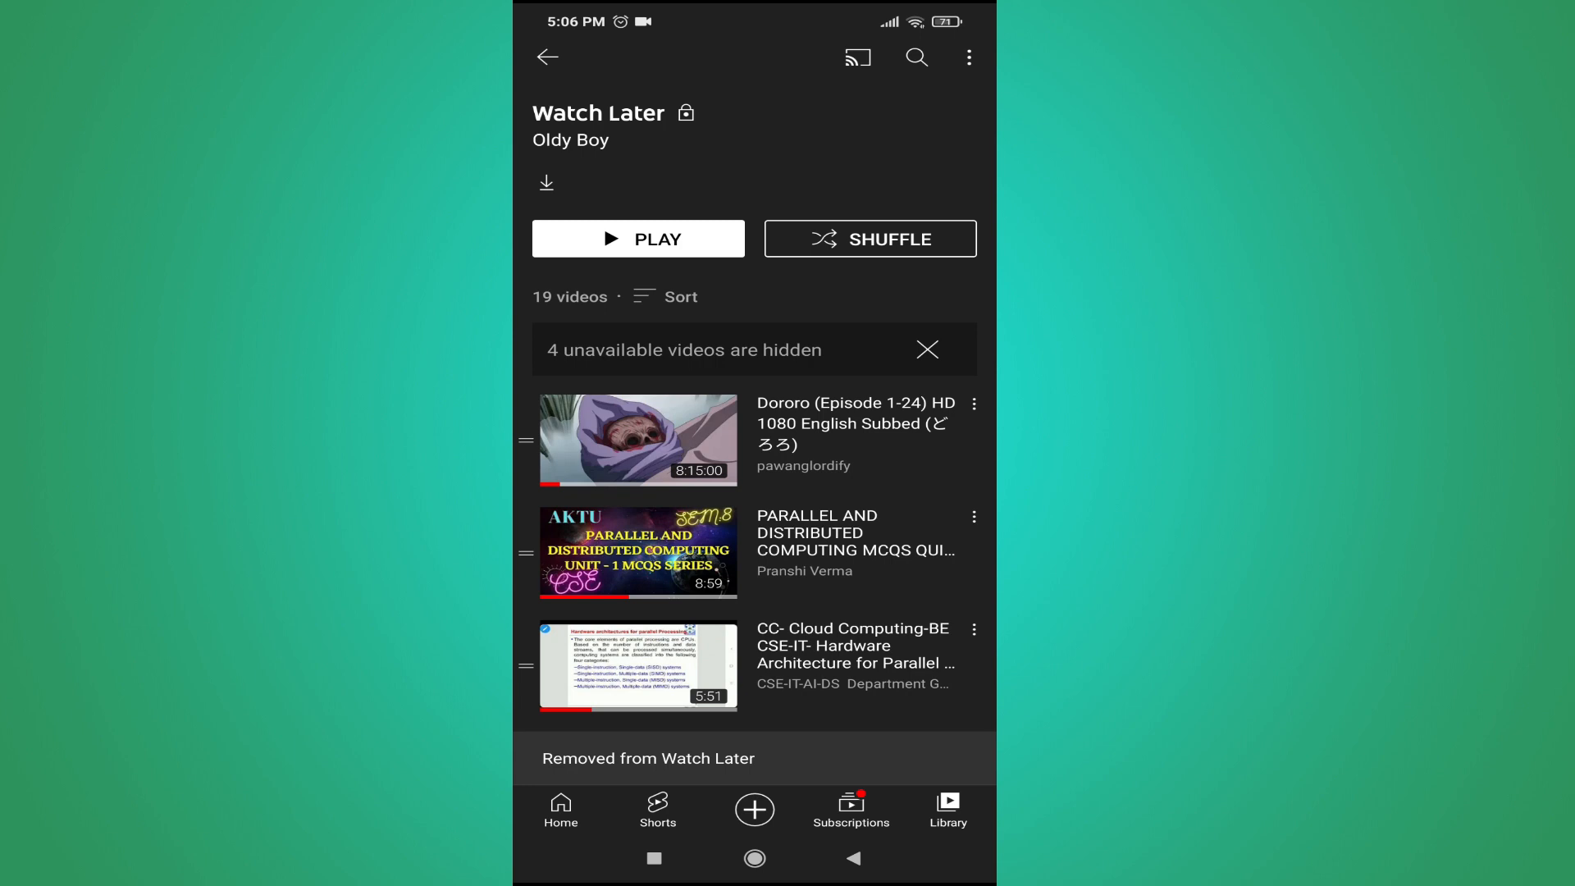